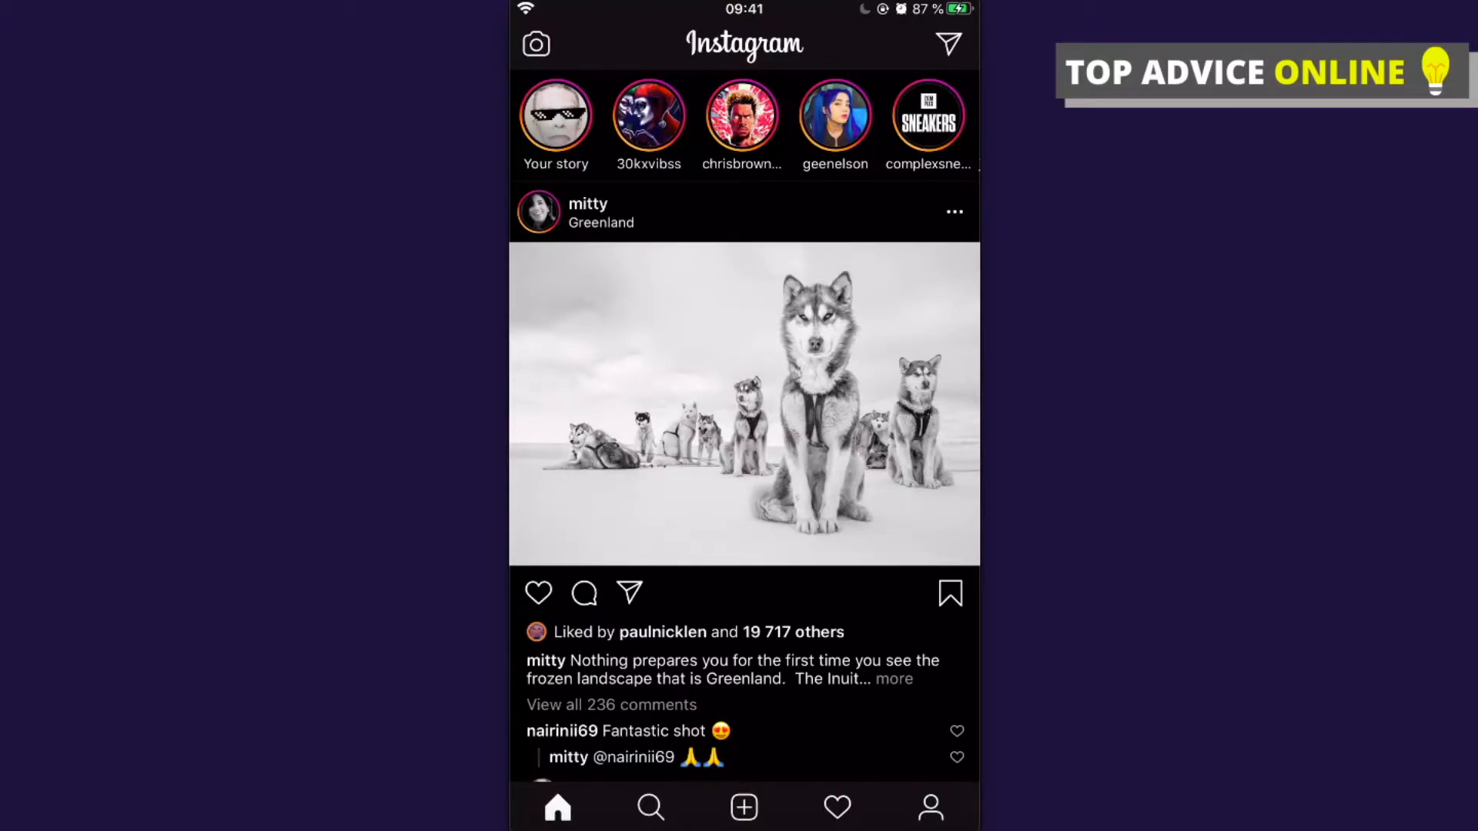
Navigate from the profile page through Settings to the Privacy options
click(930, 807)
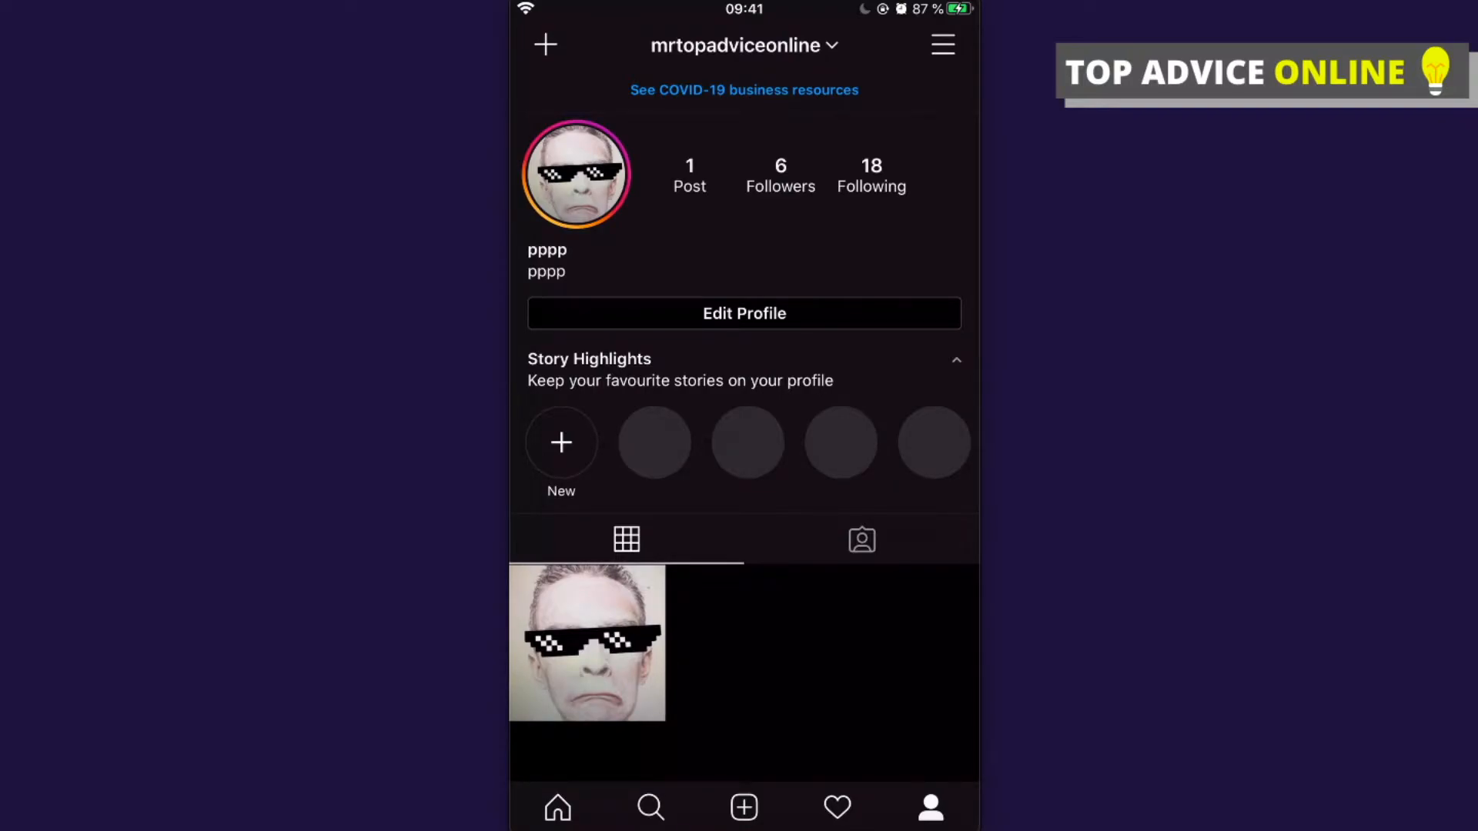
click(942, 45)
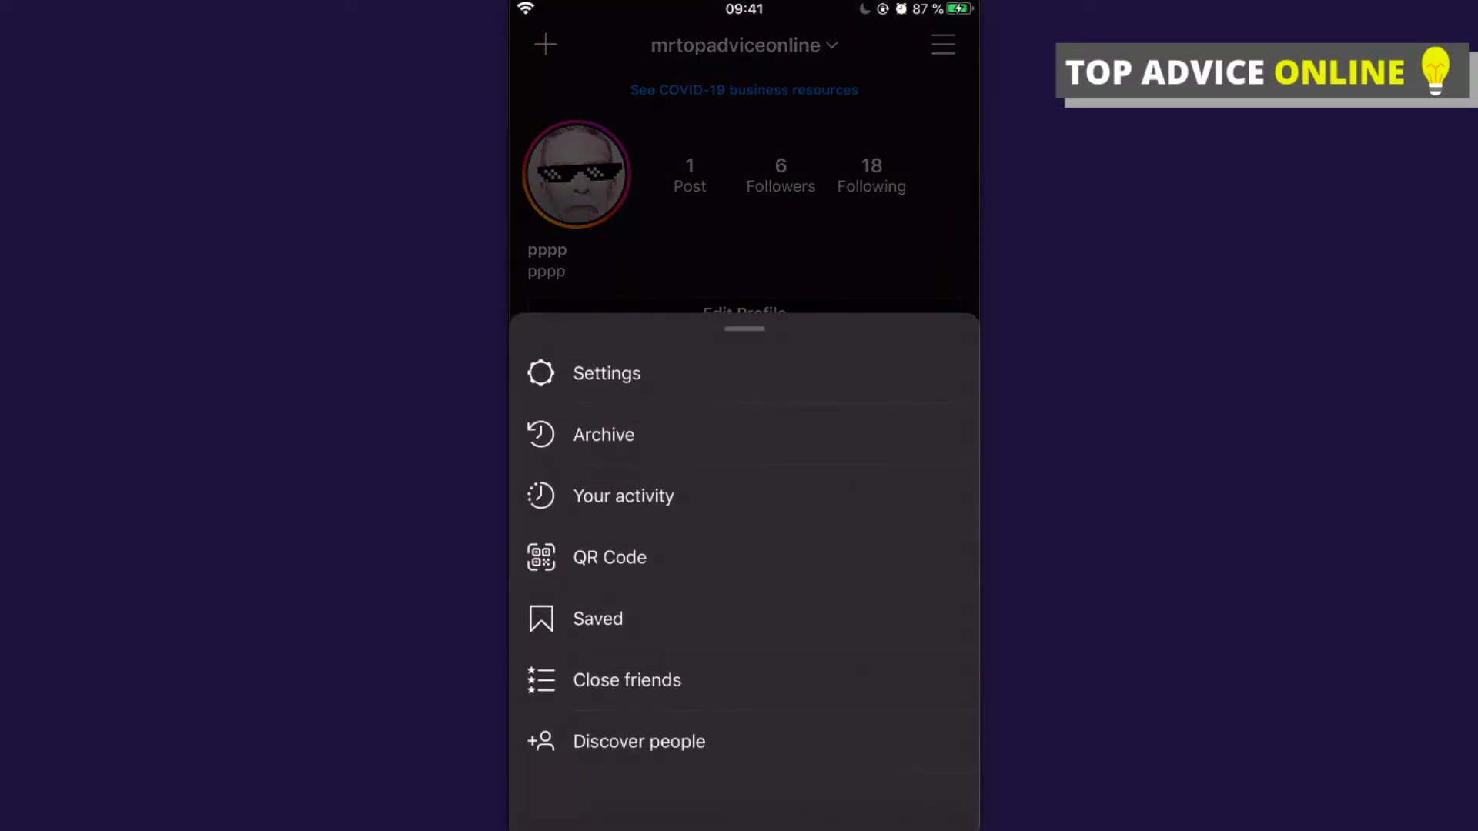
click(605, 372)
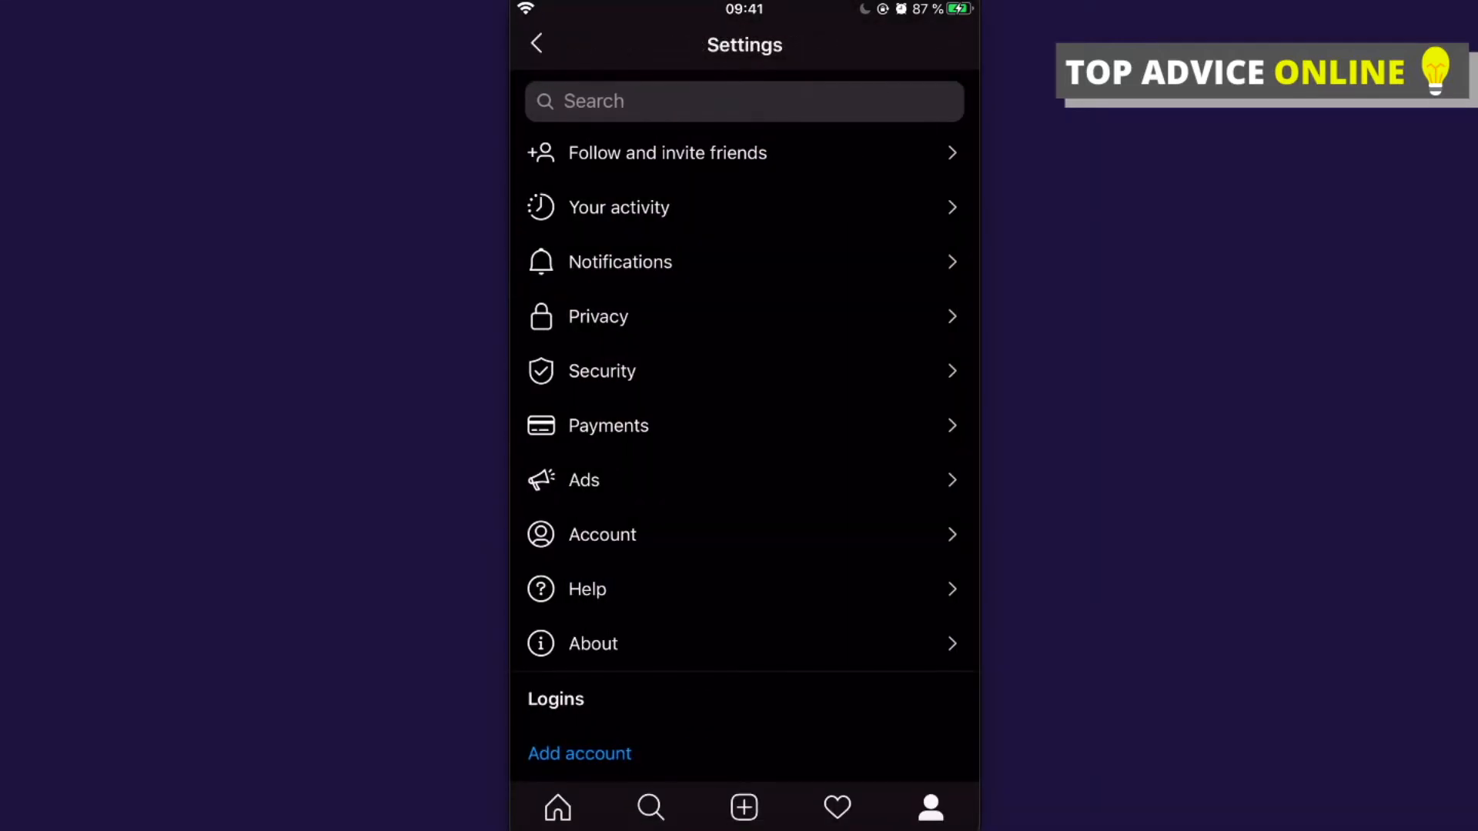
click(597, 316)
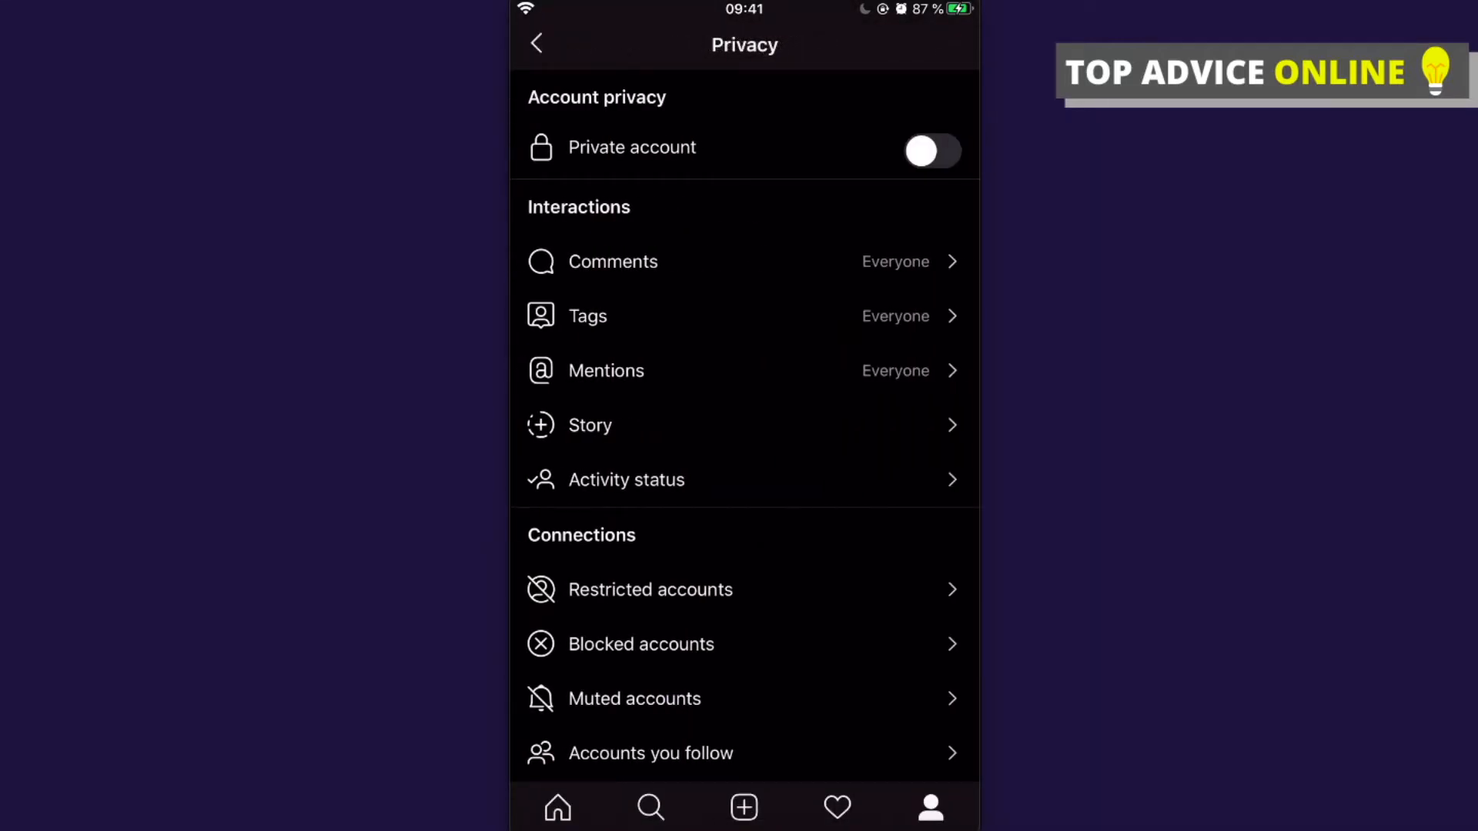
Hide the story from all six followers, then return to the home feed
click(589, 425)
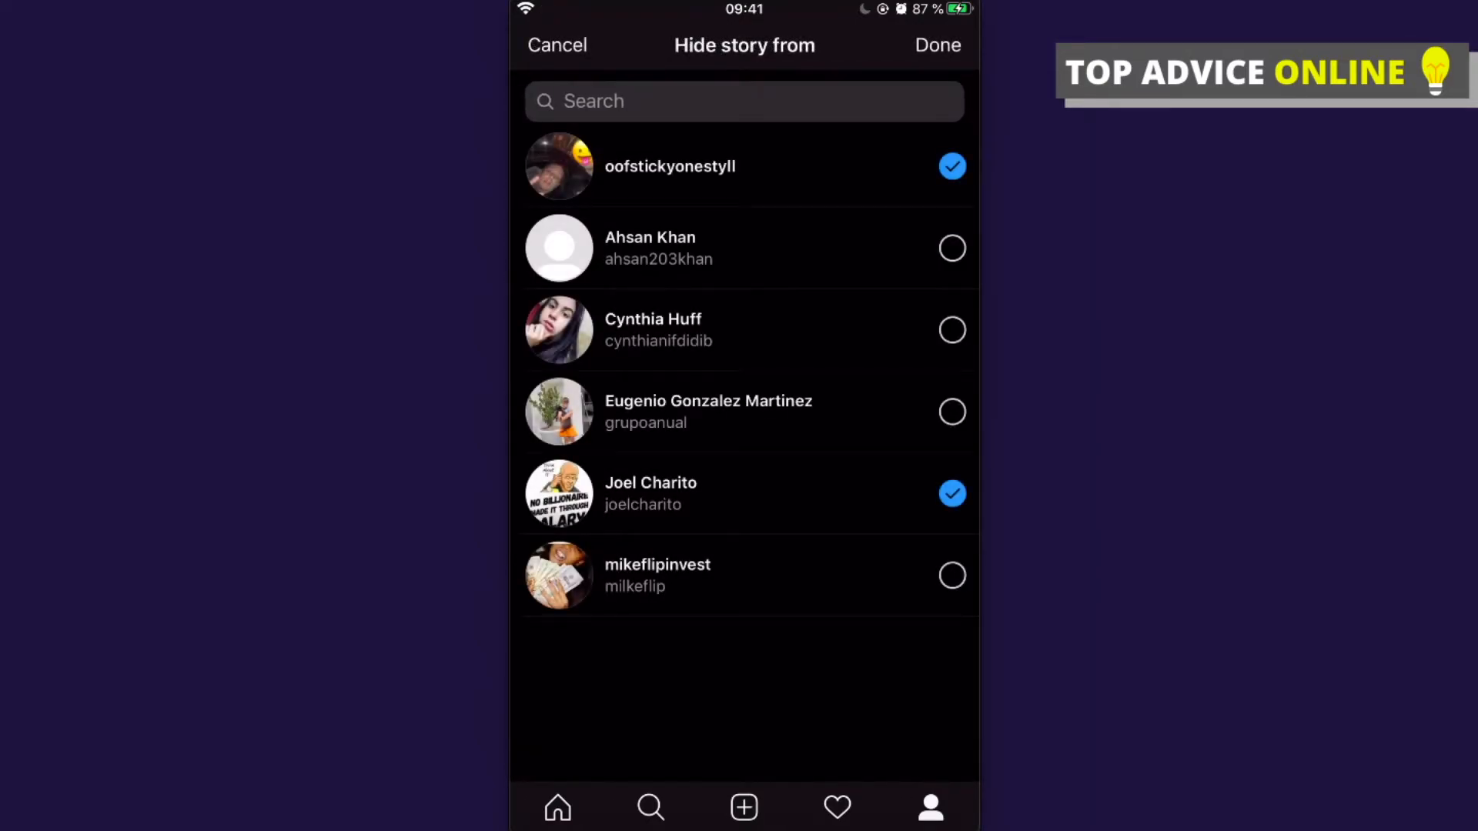
click(952, 166)
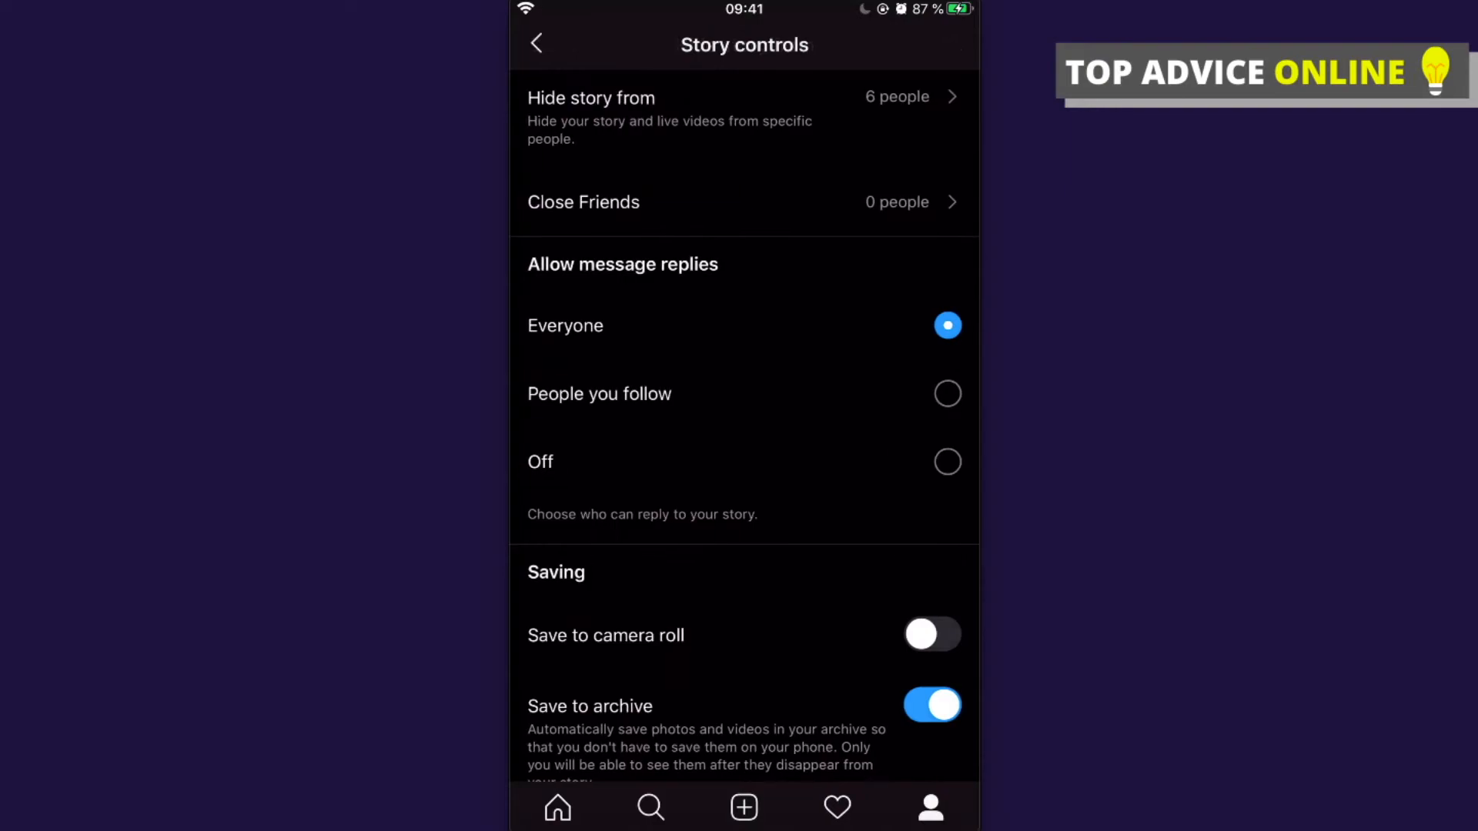
click(536, 44)
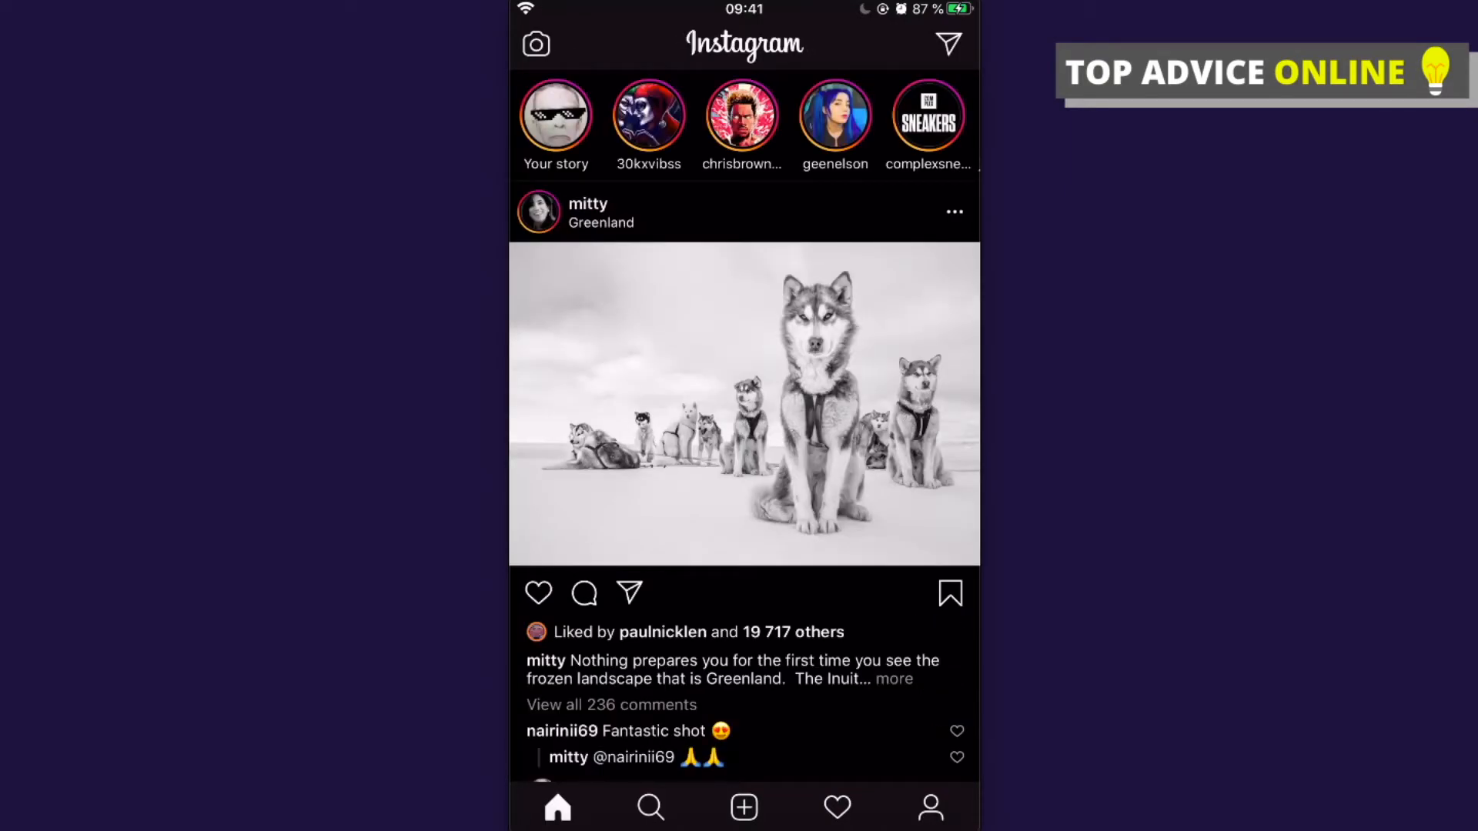
Capture a new photo with the story camera and share it to Your Story
click(536, 43)
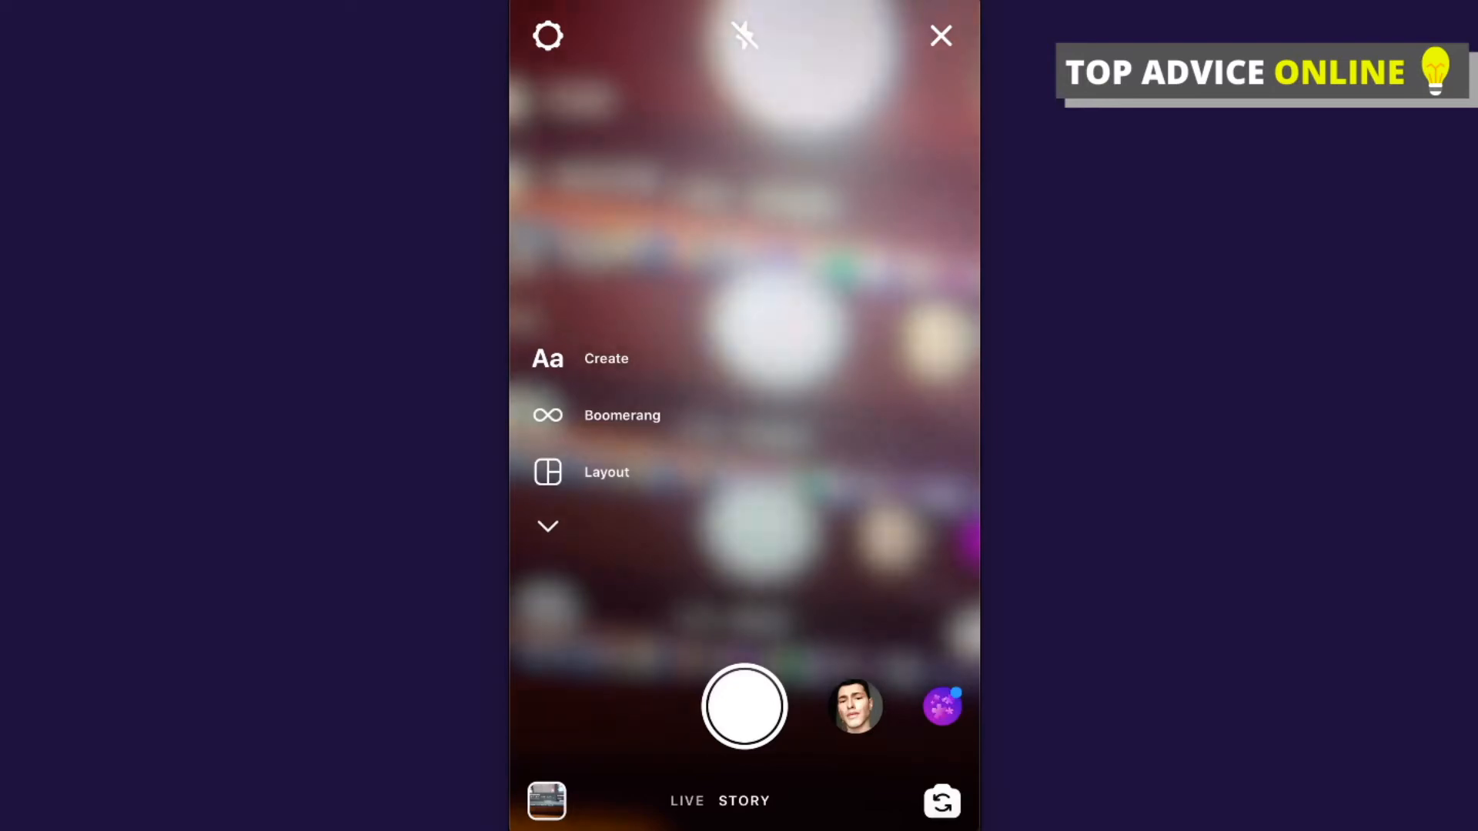
click(743, 706)
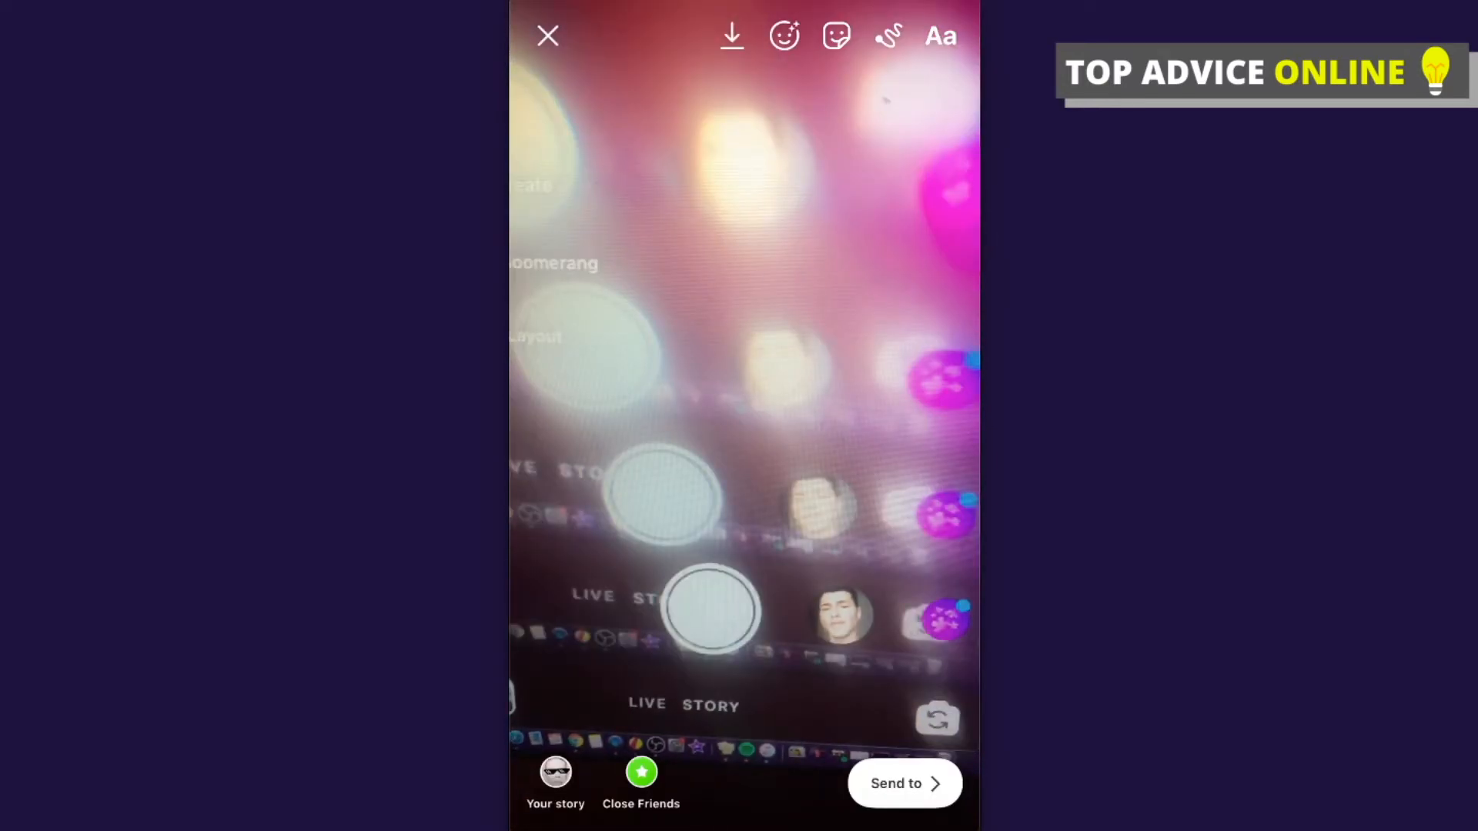
click(903, 784)
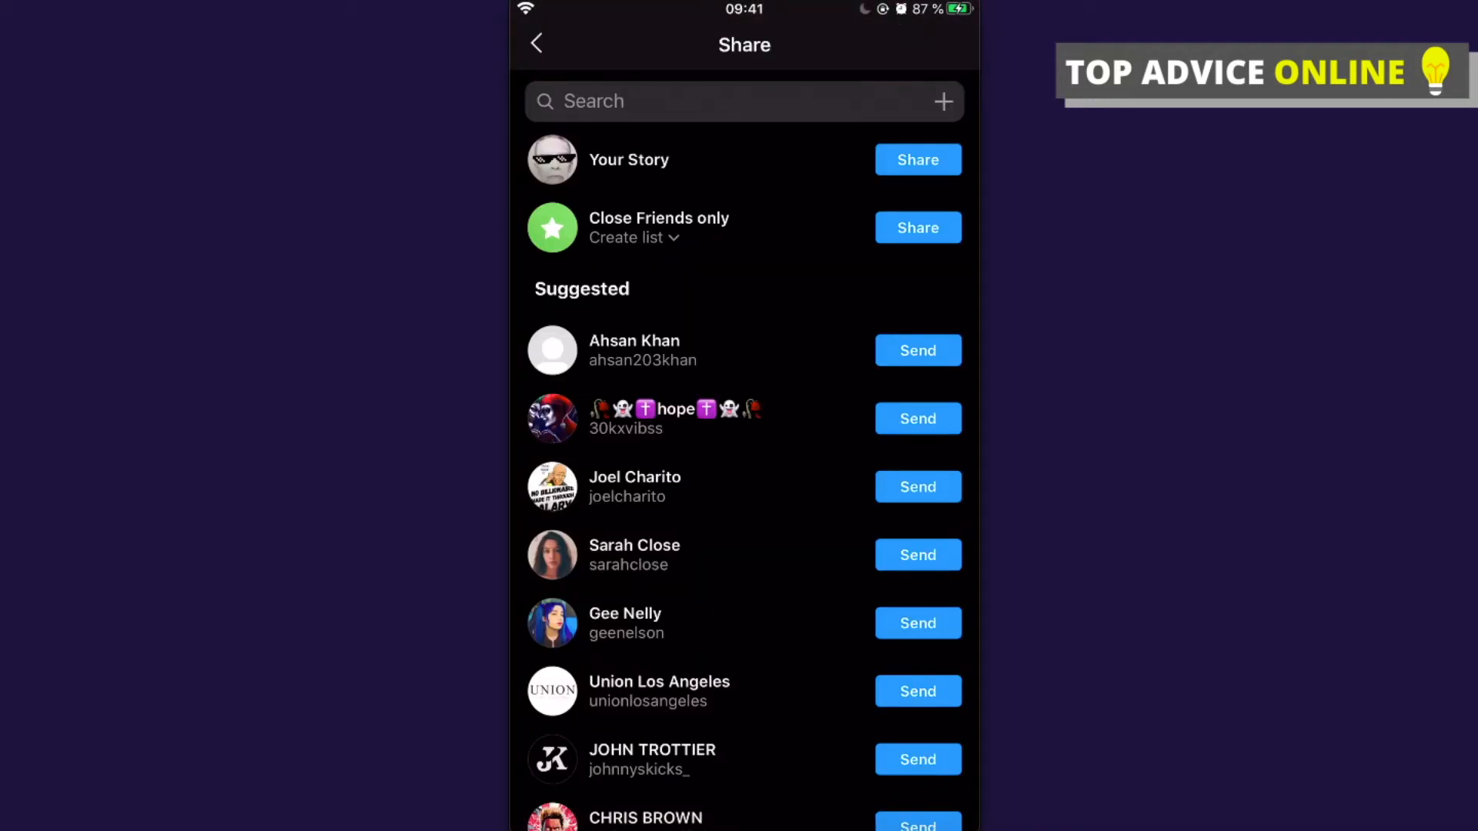
click(916, 159)
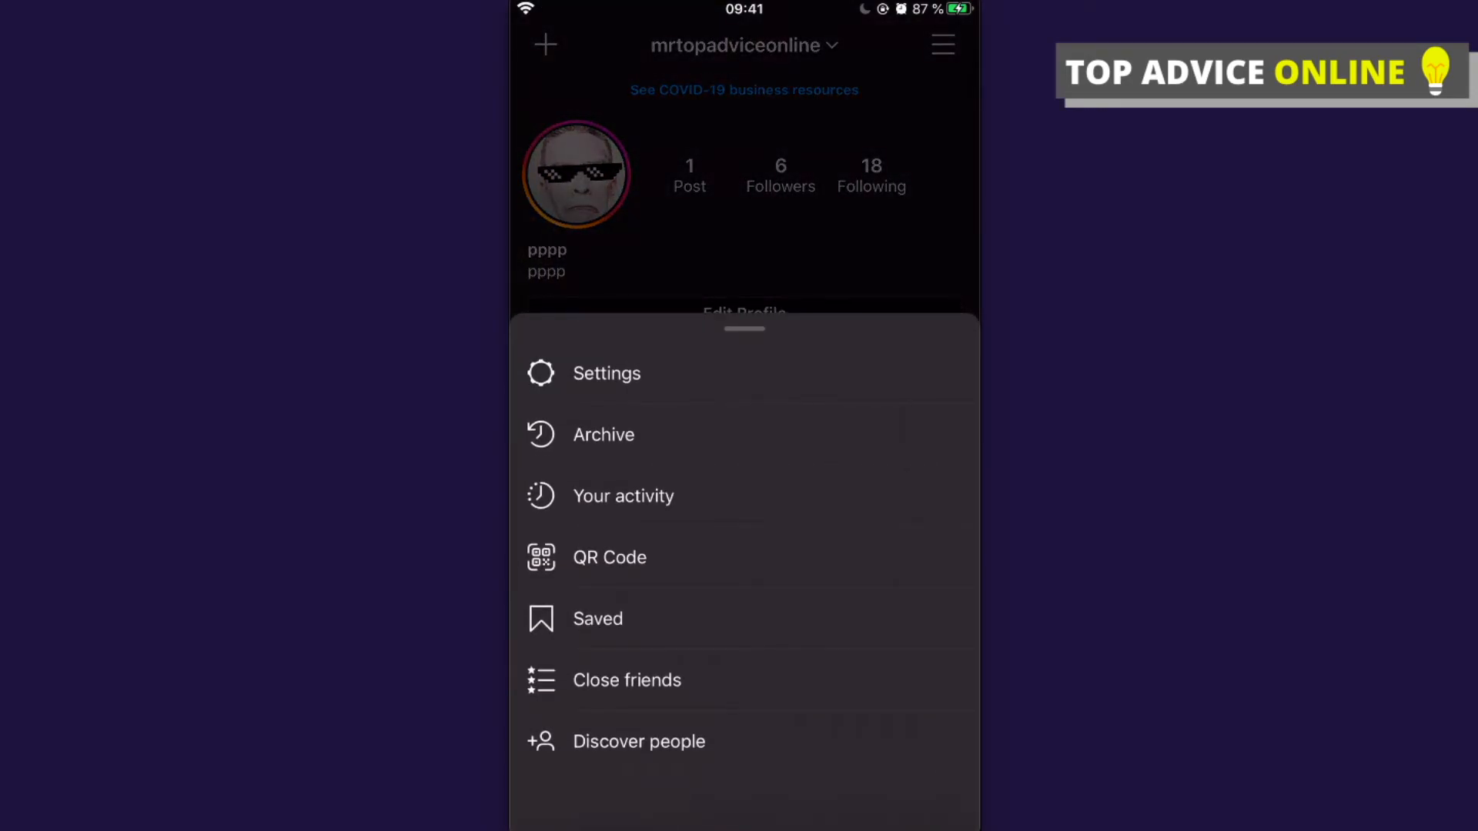
Open the story archive and view the 25 August story
click(604, 434)
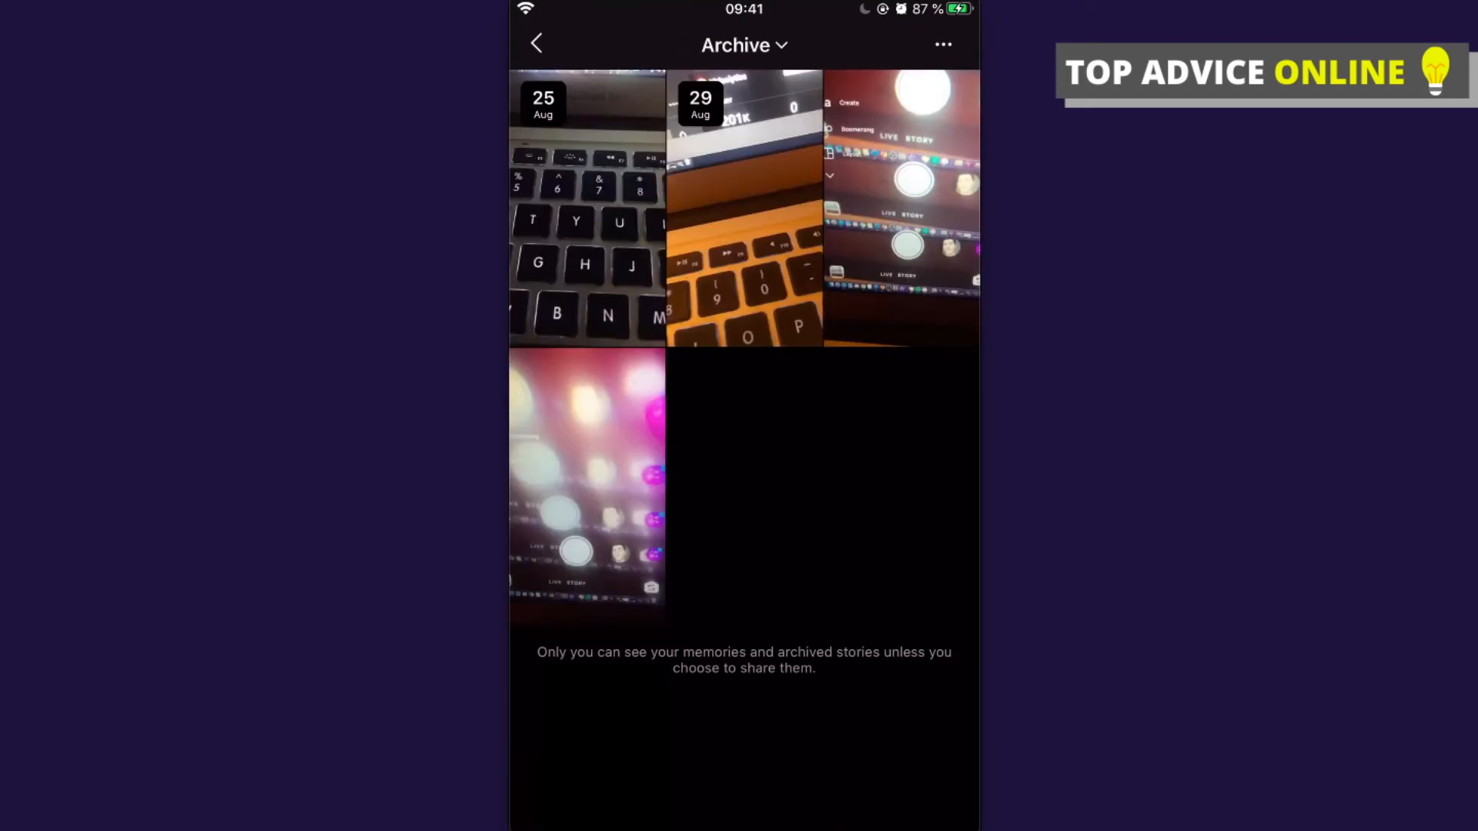
click(586, 207)
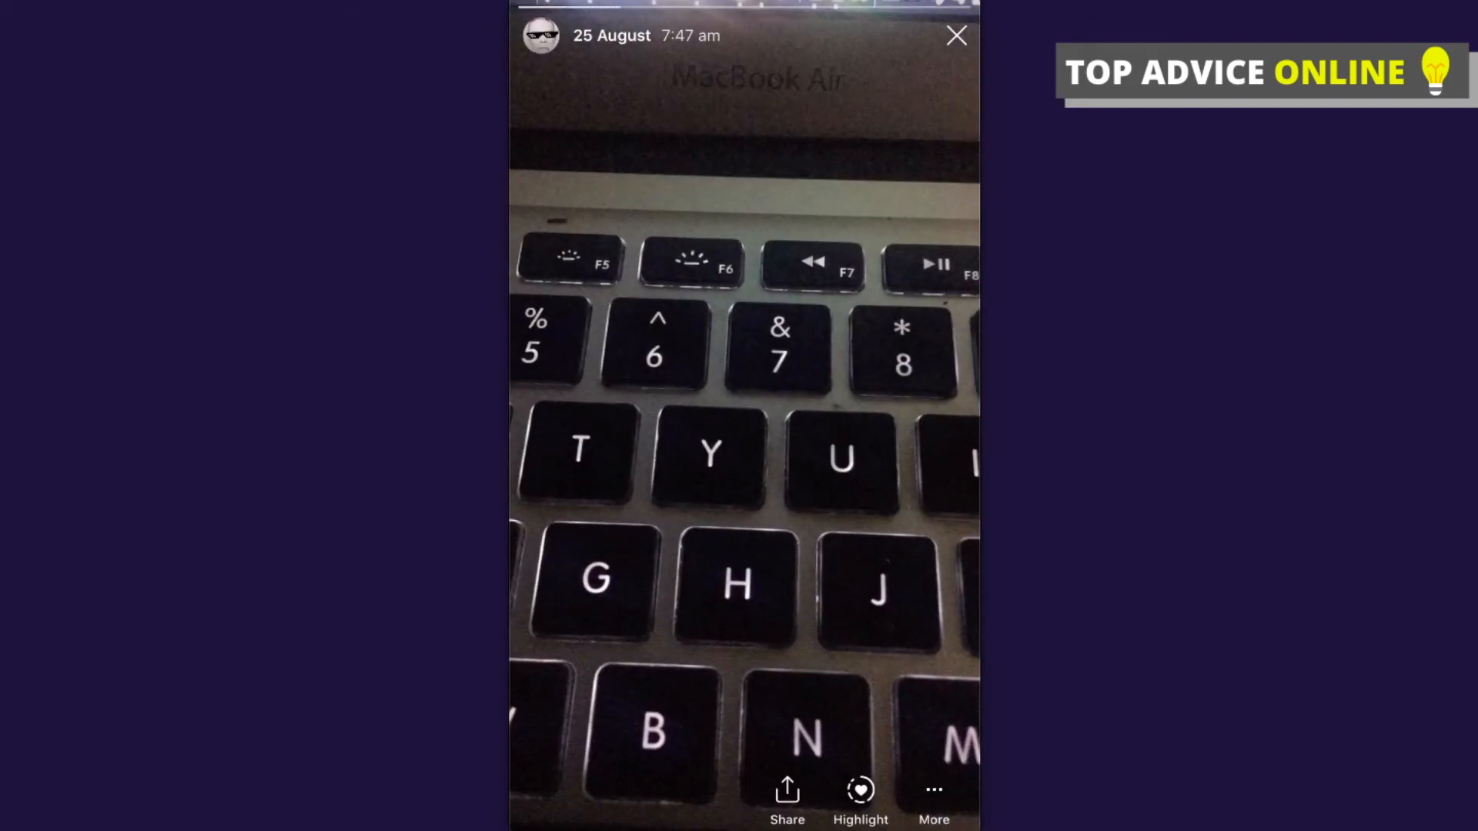
Add the 25 August story to a new highlight named bshdb and return to the profile
click(860, 799)
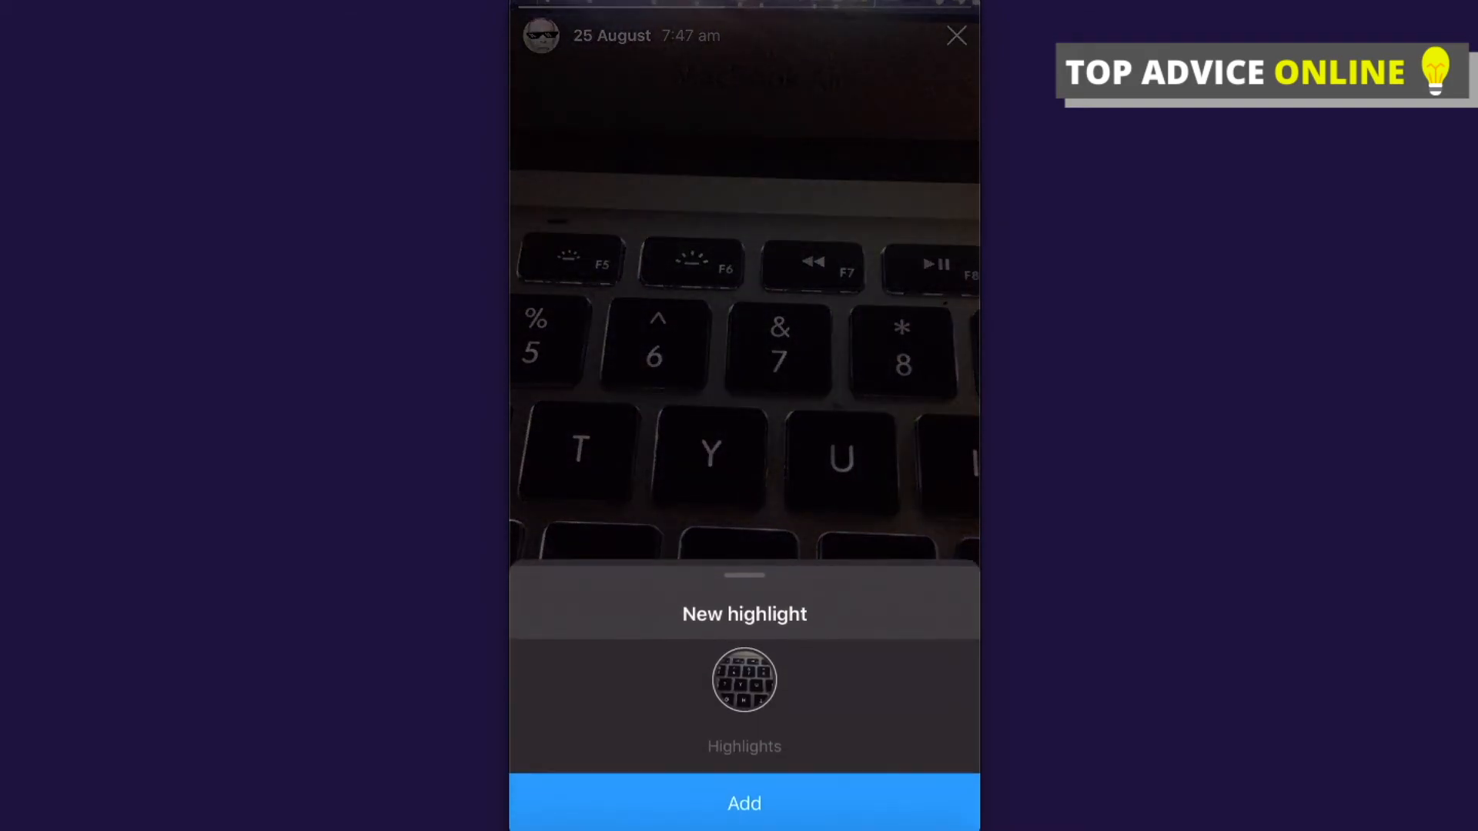
click(744, 746)
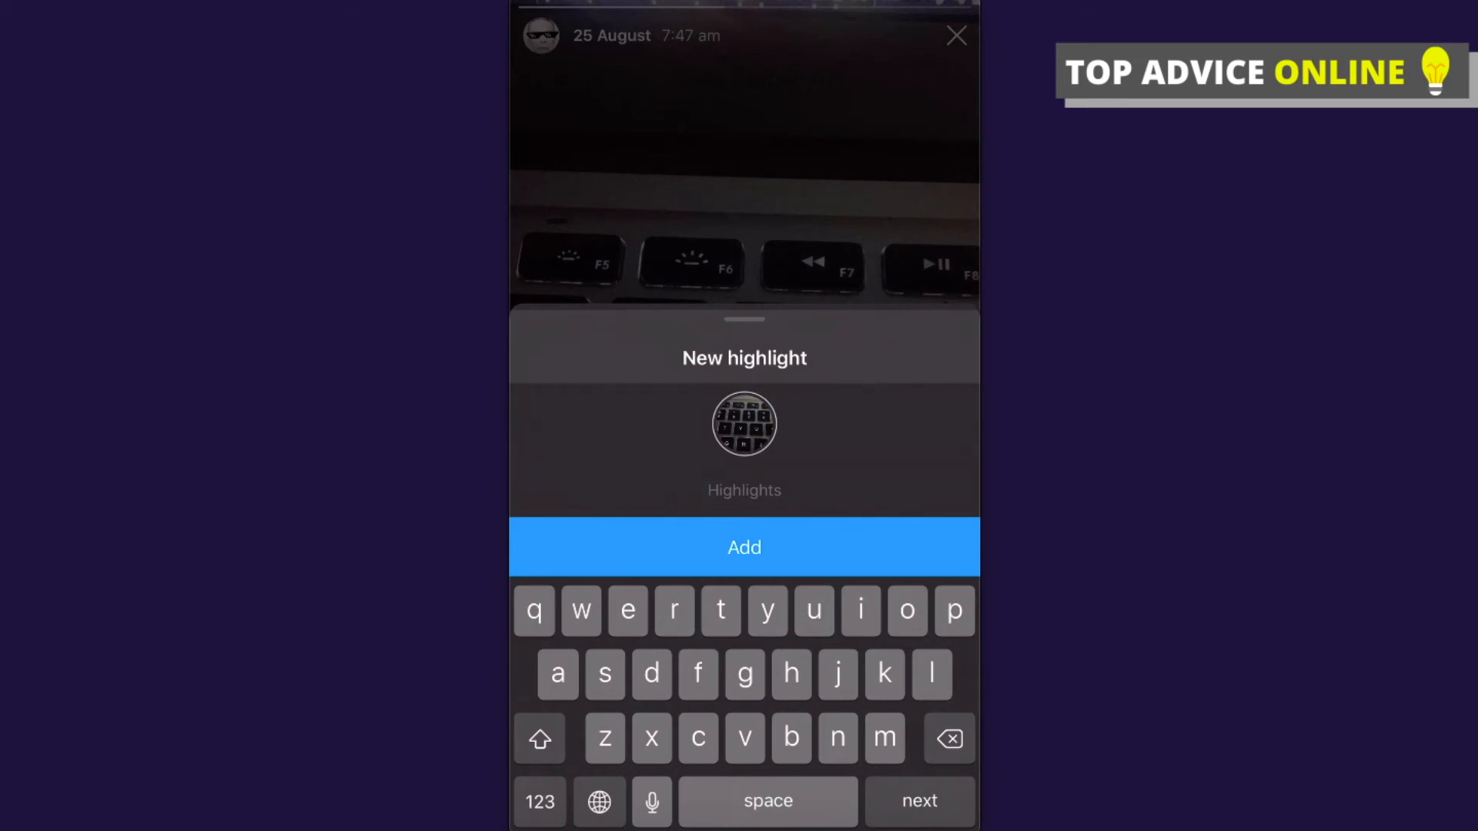
click(743, 546)
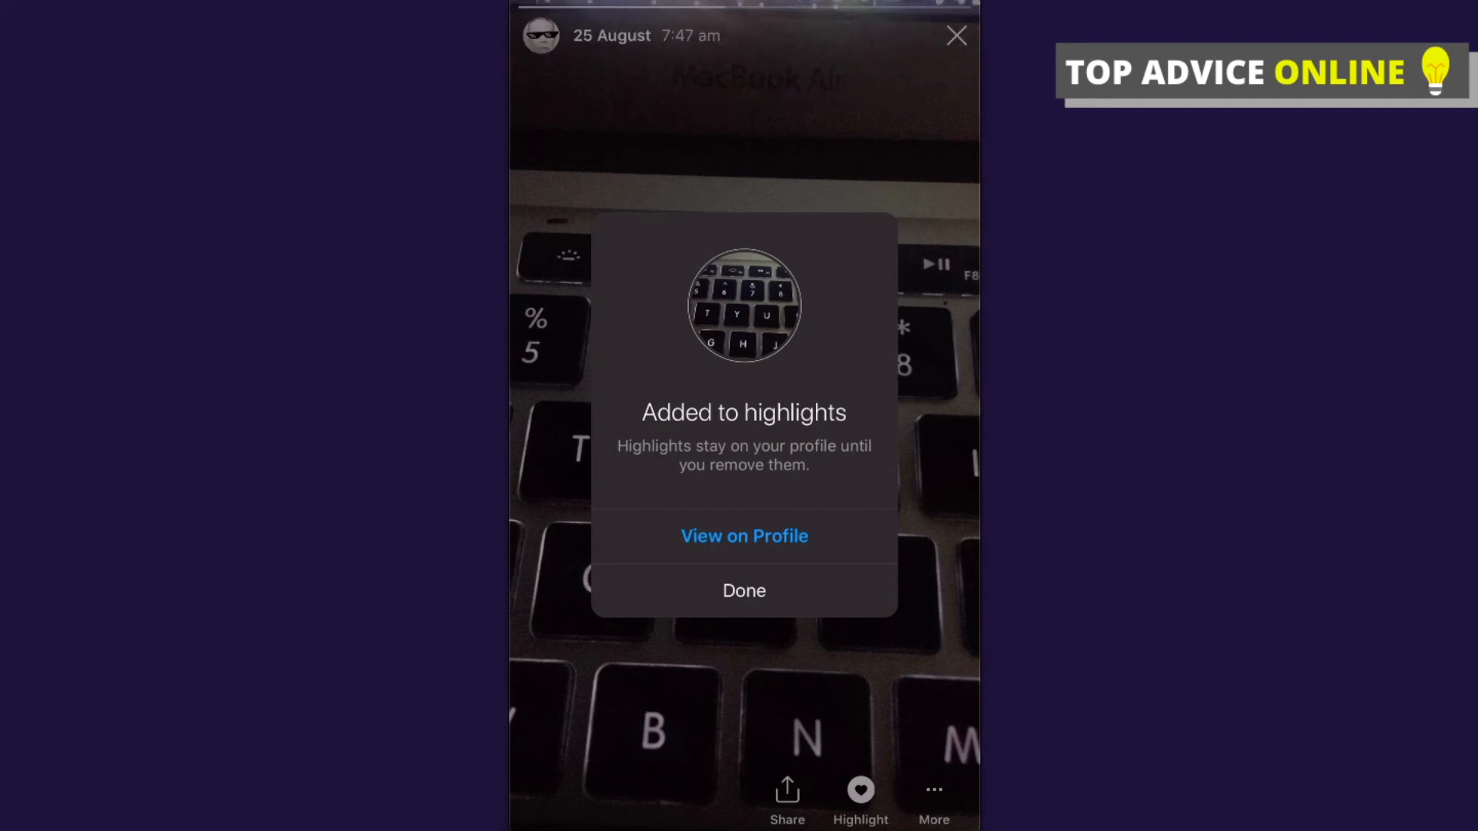
click(743, 590)
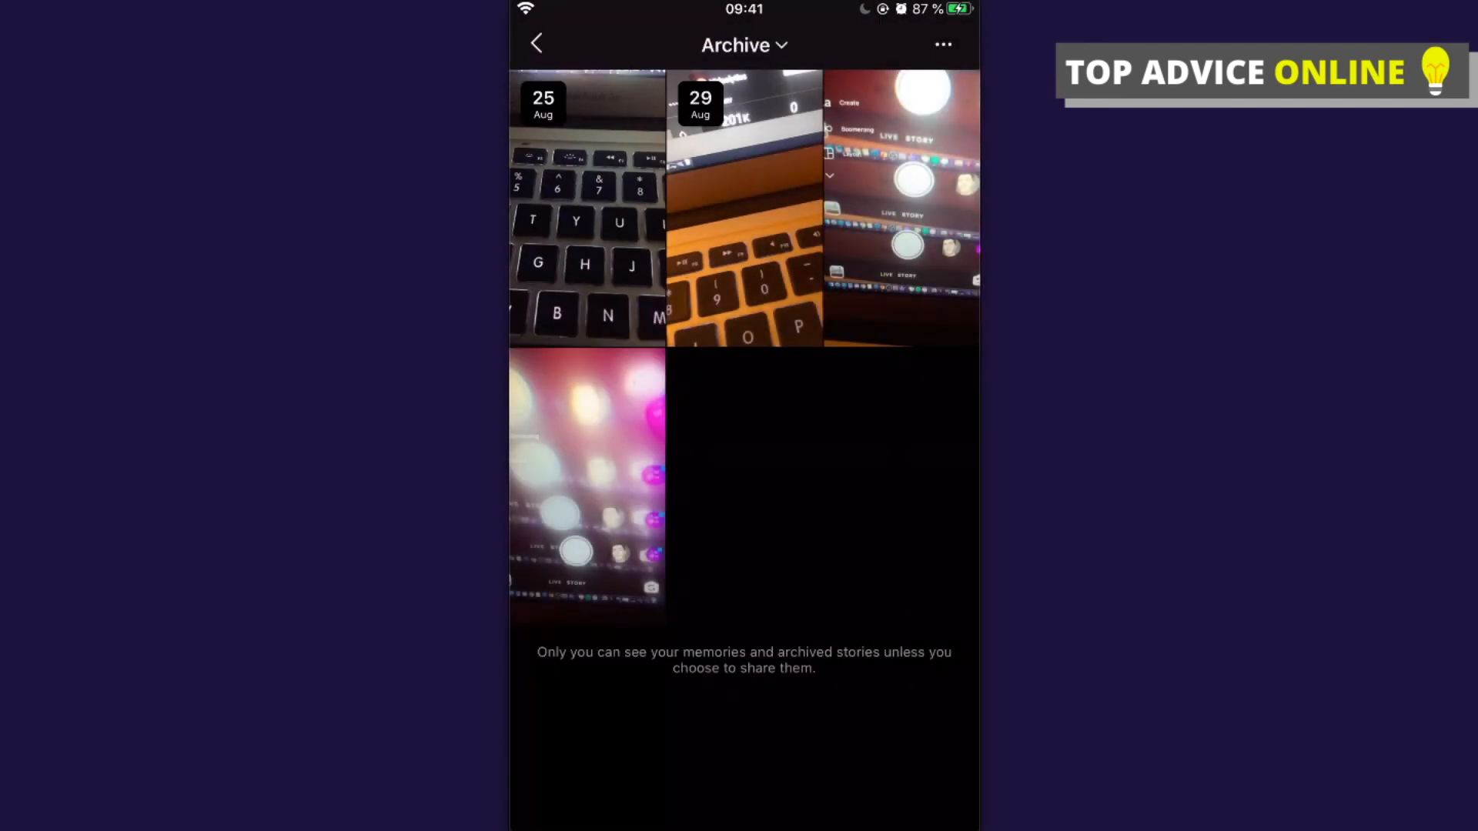
click(536, 45)
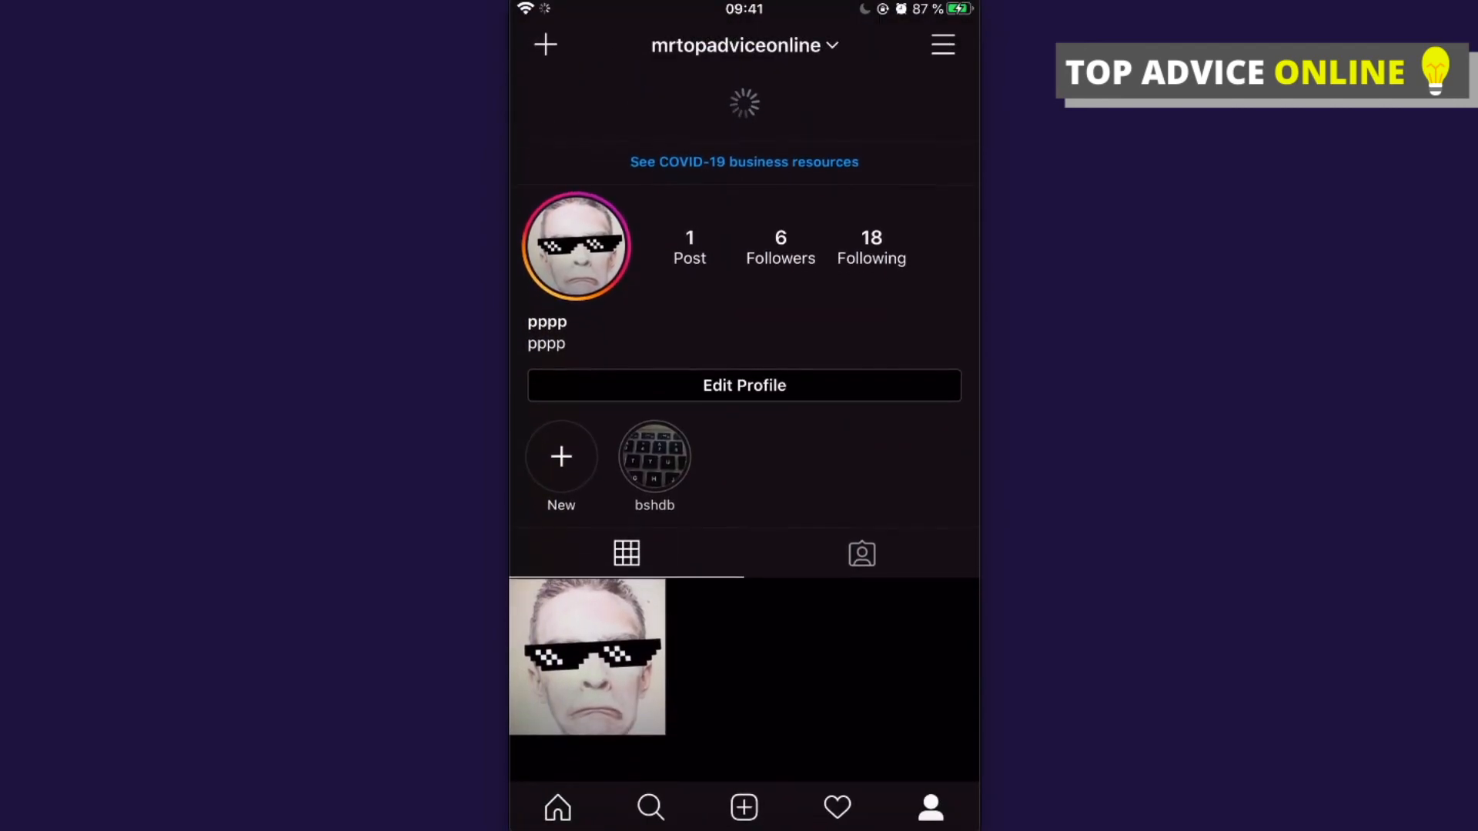